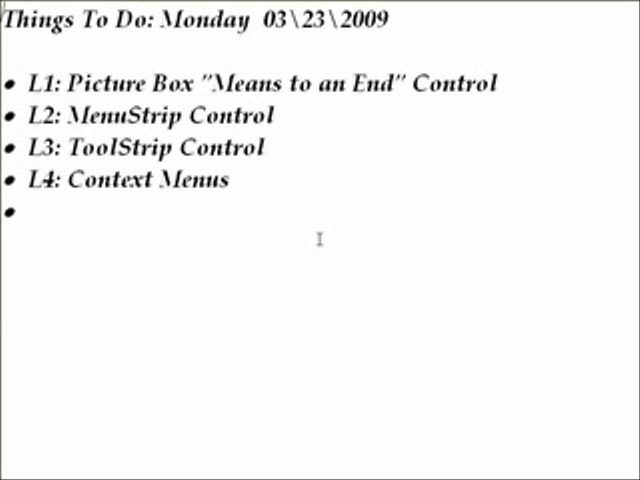
{"action": "mouse_move", "coordinate": [321, 198]}
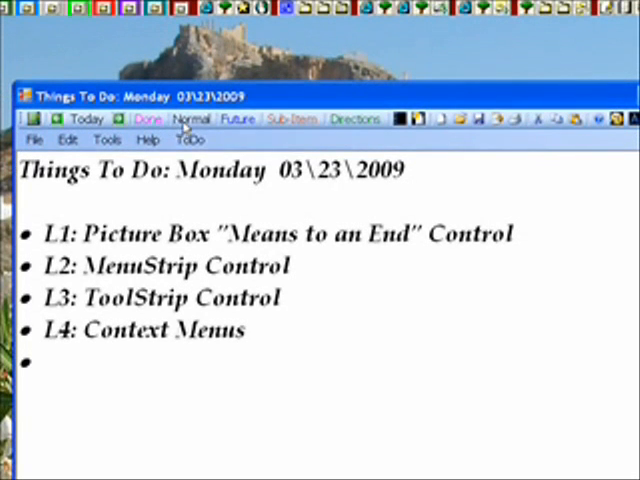
{"action": "mouse_move", "coordinate": [230, 150]}
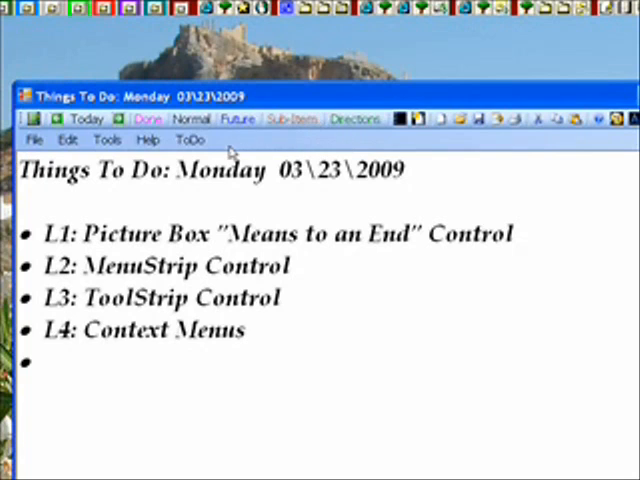
{"action": "mouse_move", "coordinate": [245, 248]}
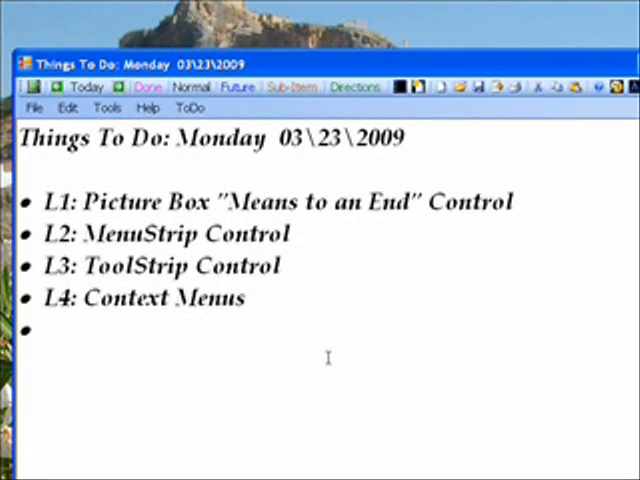
Review the Monday lesson topics in ToDo before switching to Visual C# 2008 Express
{"action": "right_click", "coordinate": [328, 356]}
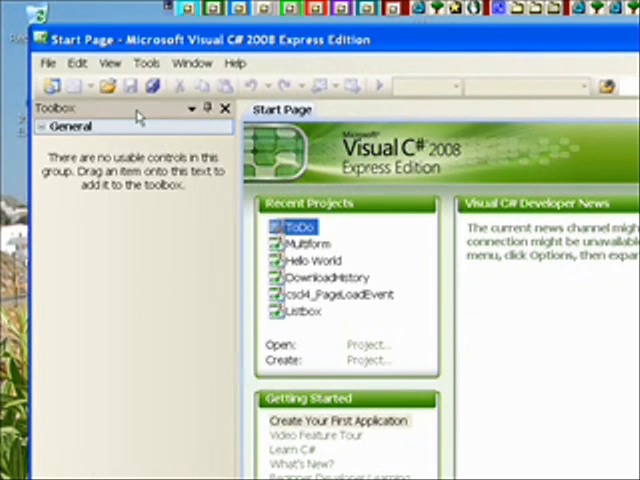
Create a new Windows Forms Application project named WindowsBasicGui
{"action": "left_click", "coordinate": [47, 63]}
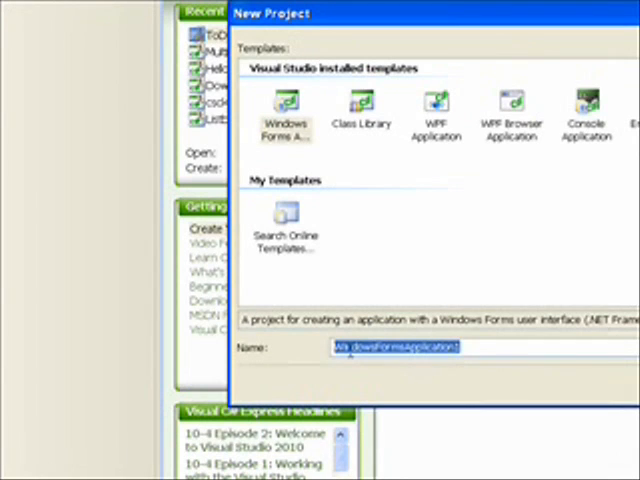
{"action": "type", "text": "W"}
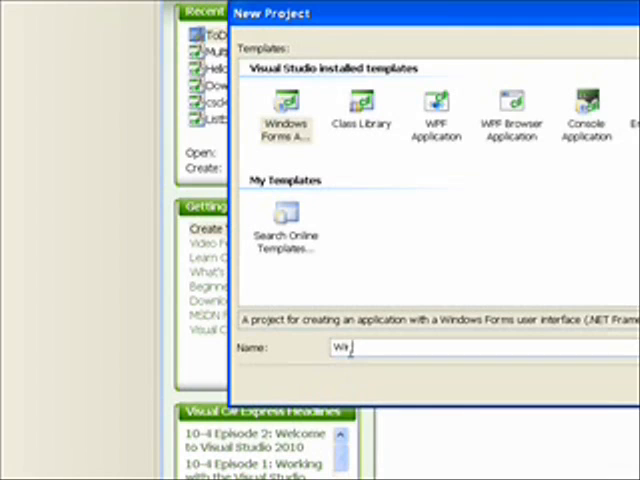
{"action": "type", "text": "indows"}
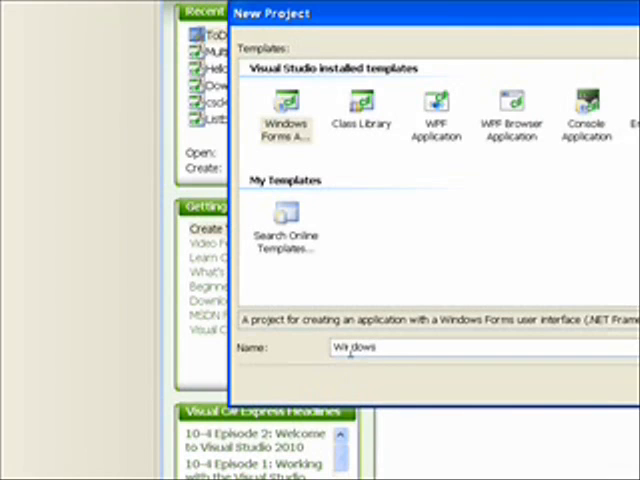
{"action": "type", "text": "Basic"}
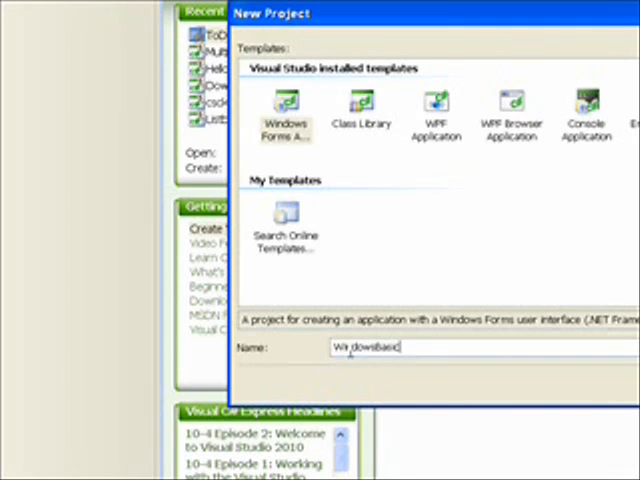
{"action": "type", "text": "Gui"}
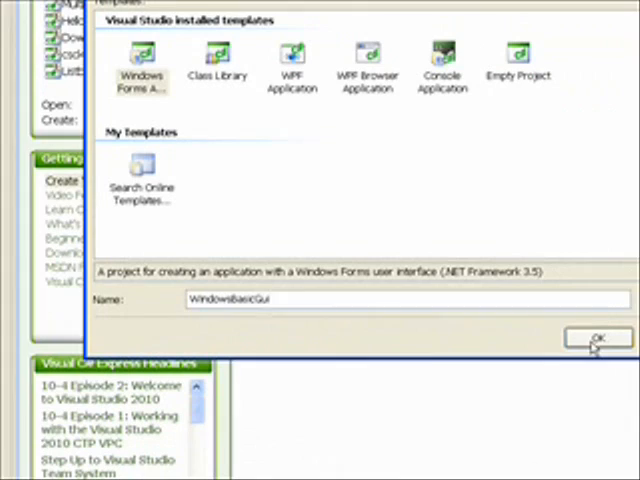
{"action": "left_click", "coordinate": [596, 337]}
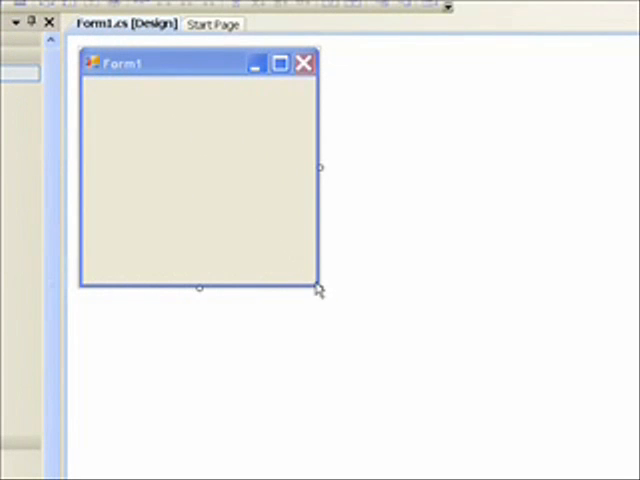
Enlarge Form1 and drop a PictureBox toward the form's centre
{"action": "left_click_drag", "start_coordinate": [318, 288], "coordinate": [358, 333]}
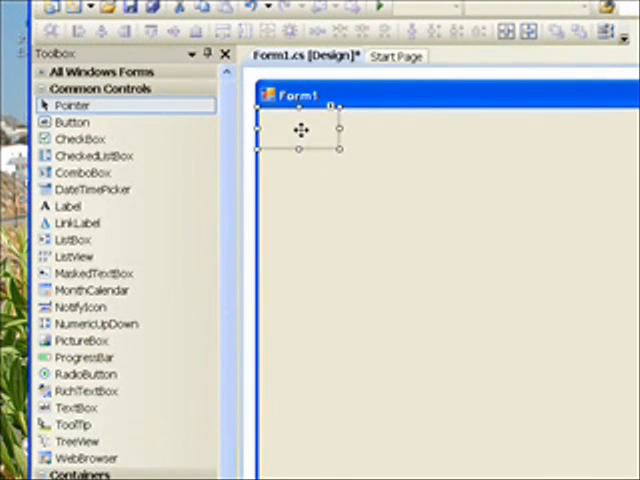
{"action": "left_click_drag", "start_coordinate": [300, 130], "coordinate": [472, 320]}
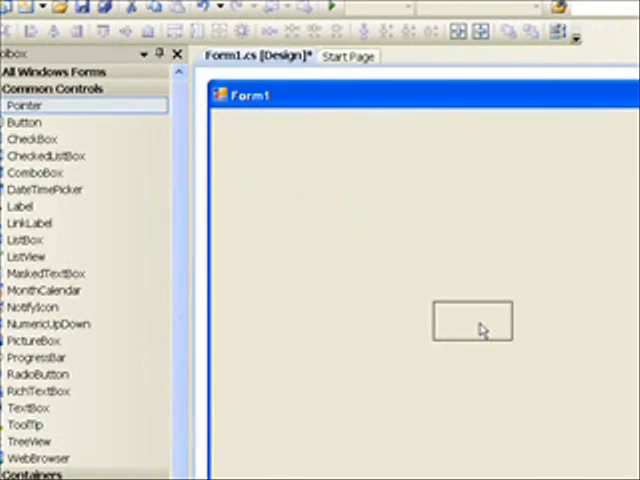
{"action": "left_click", "coordinate": [470, 322]}
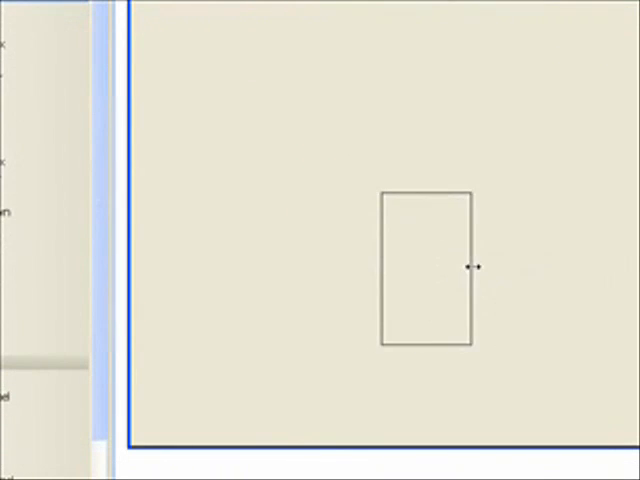
Make the picture box taller and move it up and left
{"action": "left_click", "coordinate": [427, 272]}
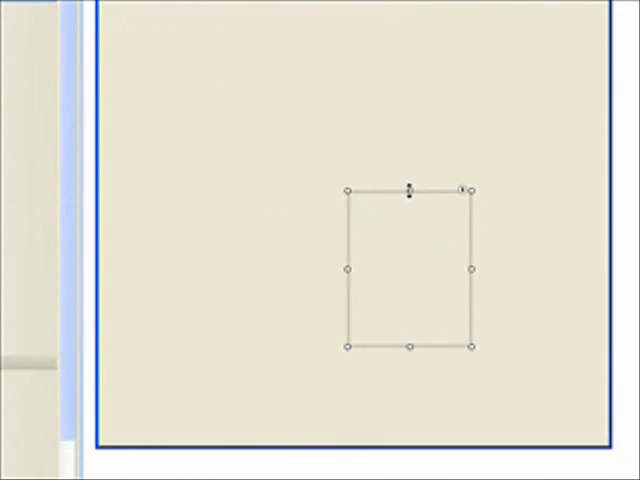
{"action": "left_click_drag", "start_coordinate": [411, 189], "coordinate": [411, 118]}
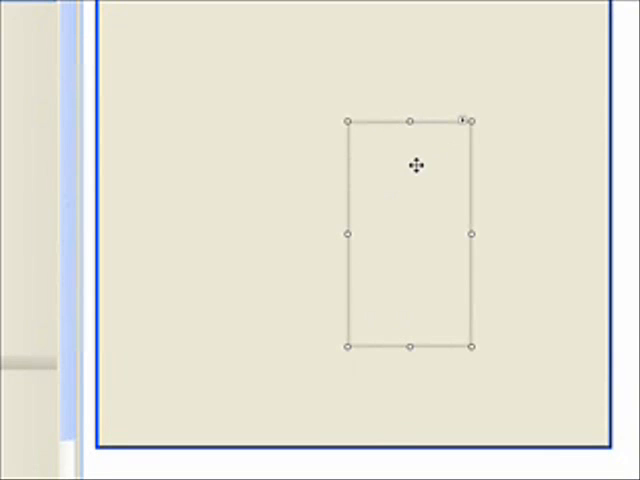
{"action": "left_click_drag", "start_coordinate": [417, 165], "coordinate": [355, 171]}
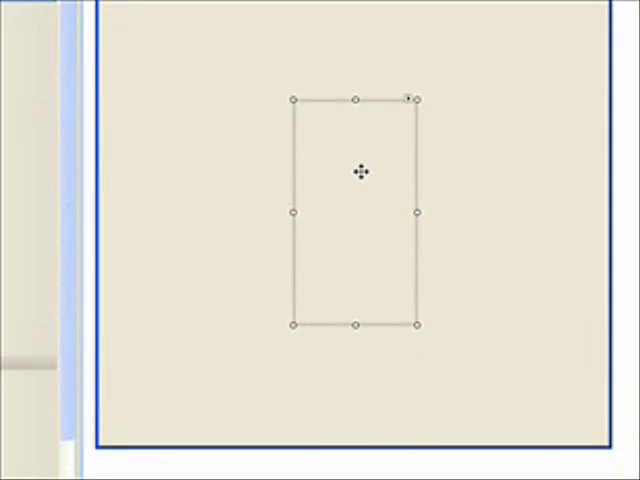
{"action": "mouse_move", "coordinate": [393, 190]}
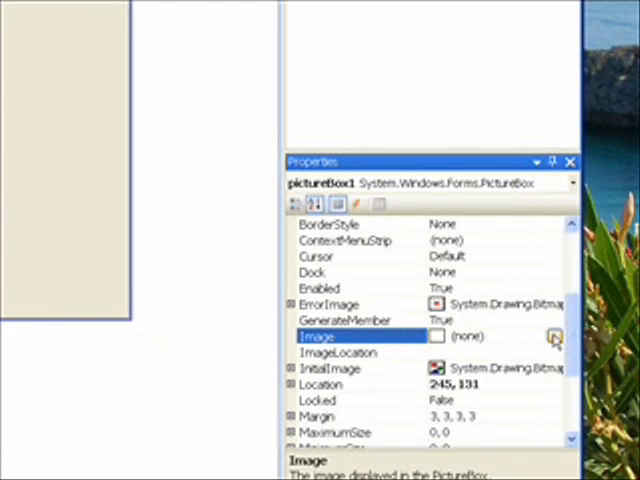
Import the Superman image as a project resource and set it as the picture box's Image
{"action": "left_click", "coordinate": [555, 336]}
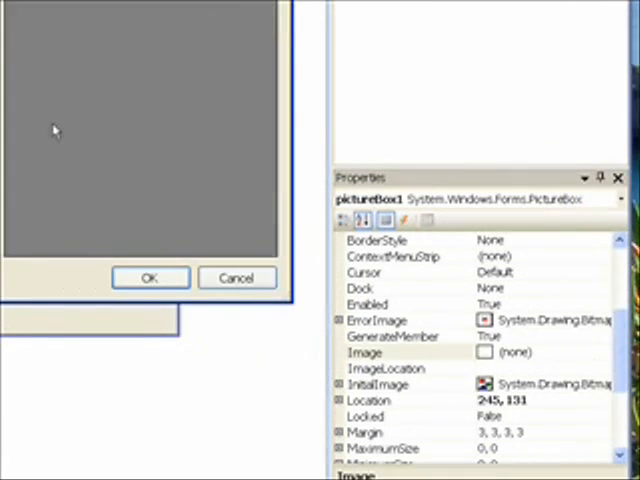
{"action": "left_click", "coordinate": [483, 352]}
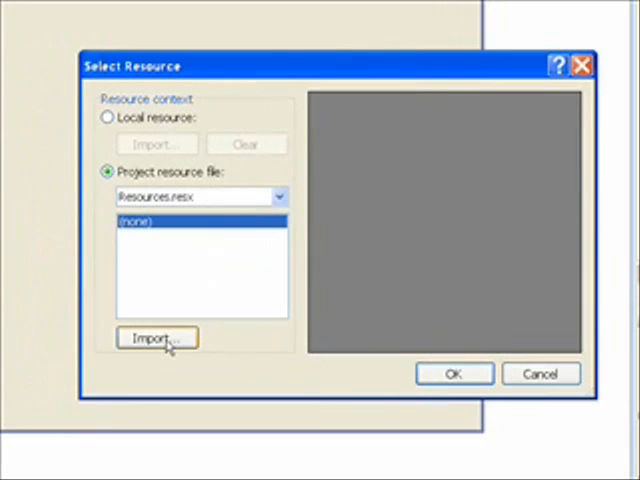
{"action": "left_click", "coordinate": [156, 338]}
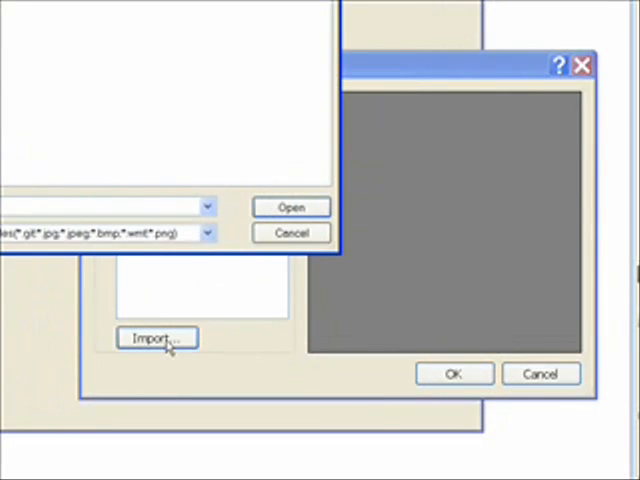
{"action": "left_click", "coordinate": [155, 338]}
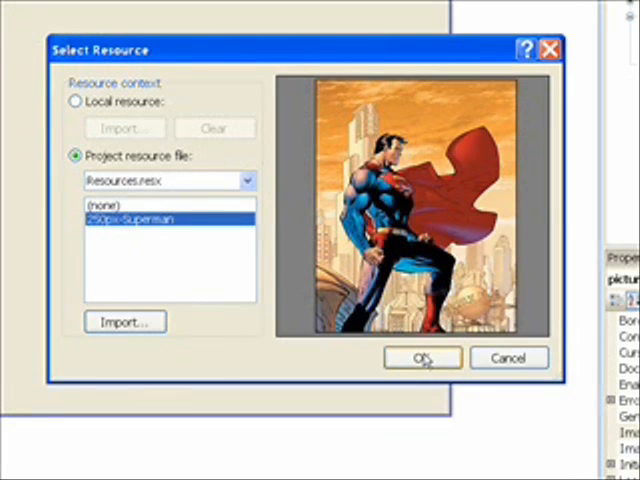
{"action": "left_click", "coordinate": [422, 357]}
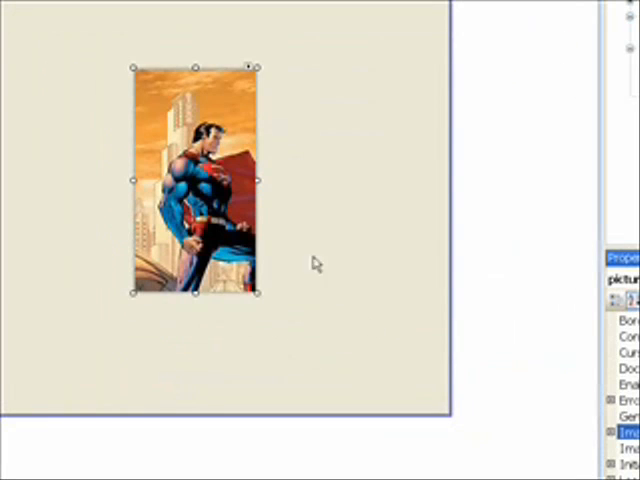
{"action": "mouse_move", "coordinate": [262, 190]}
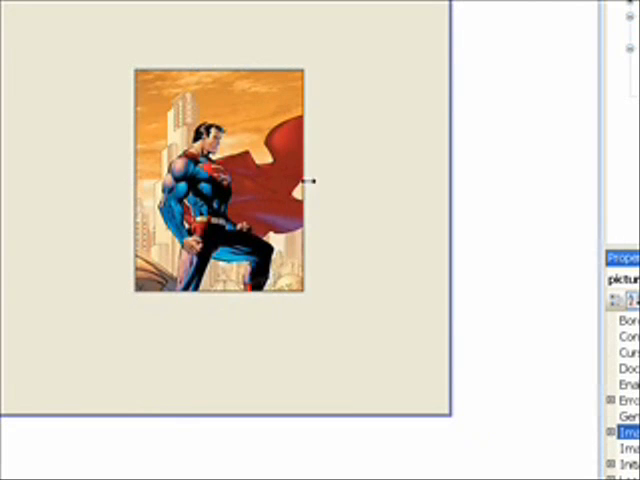
Enlarge the picture box so more of the Superman image shows
{"action": "left_click_drag", "start_coordinate": [313, 181], "coordinate": [340, 183]}
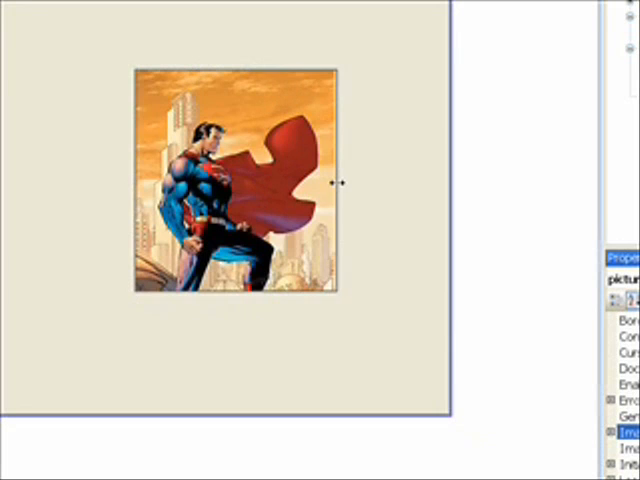
{"action": "left_click", "coordinate": [235, 180]}
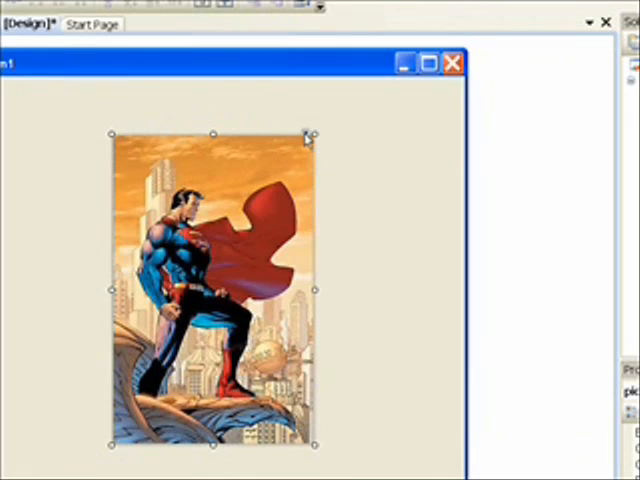
Set the picture box's Size Mode to AutoSize via its smart tag
{"action": "left_click", "coordinate": [311, 139]}
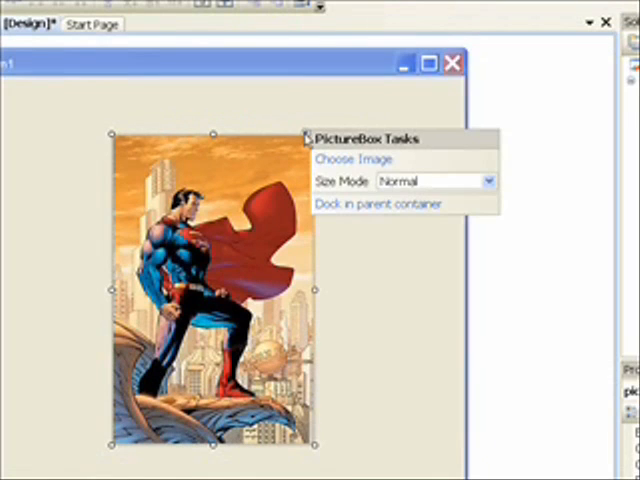
{"action": "mouse_move", "coordinate": [345, 181]}
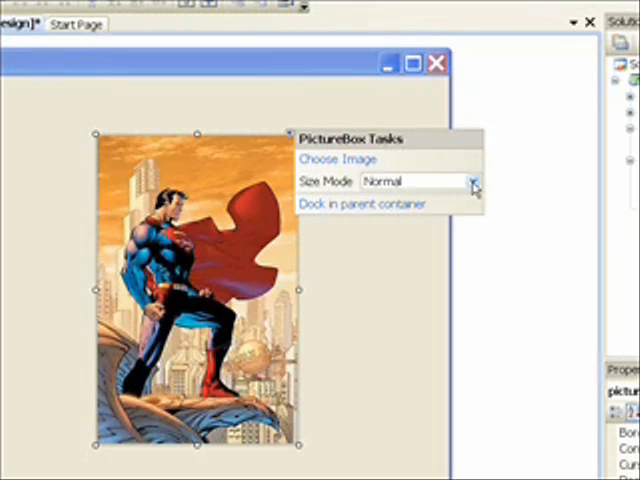
{"action": "left_click", "coordinate": [473, 181]}
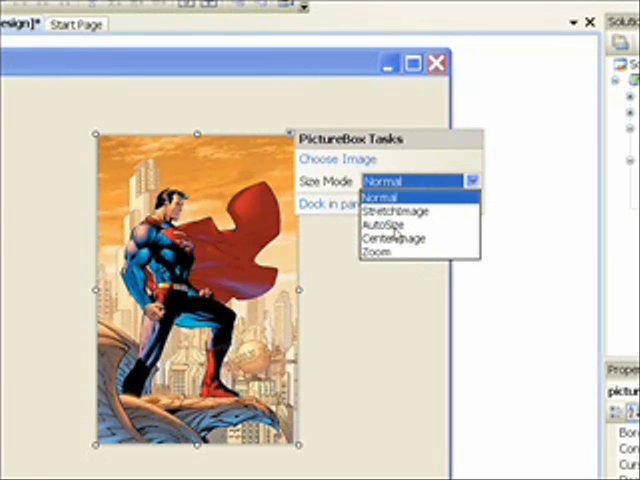
{"action": "left_click", "coordinate": [389, 224]}
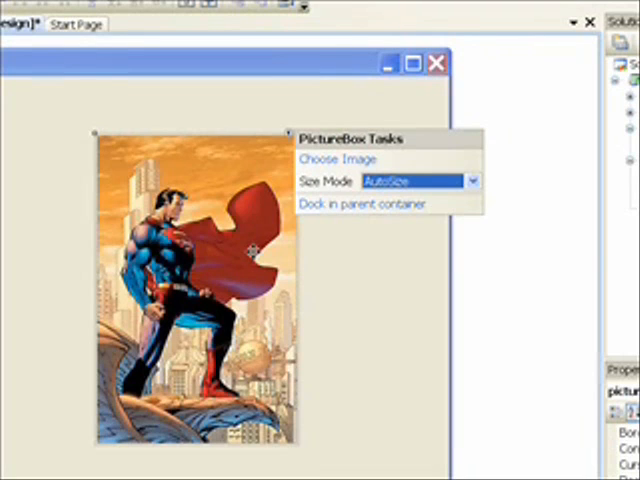
{"action": "left_click", "coordinate": [390, 255]}
{"action": "type", "text": "FrmHe"}
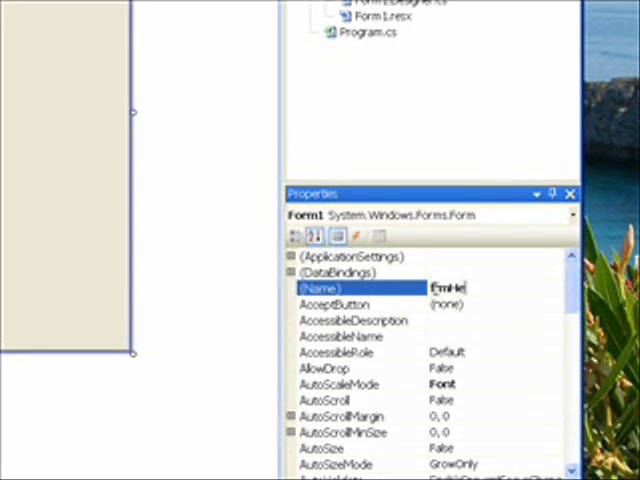
Finish naming the form frmHeros and change its Text from Form1 to Super Heros
{"action": "type", "text": "ros"}
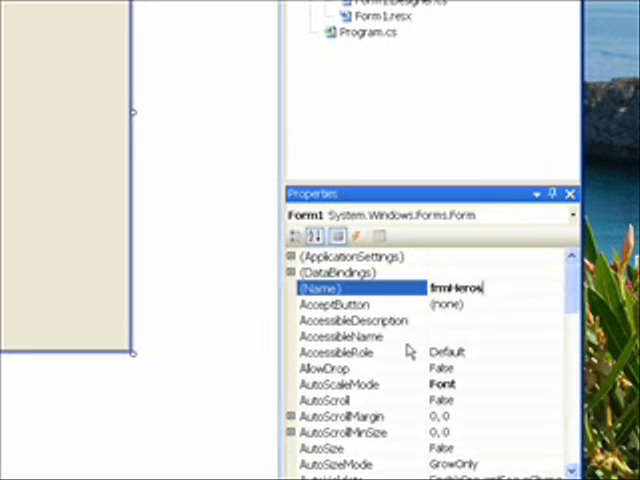
{"action": "mouse_move", "coordinate": [572, 305]}
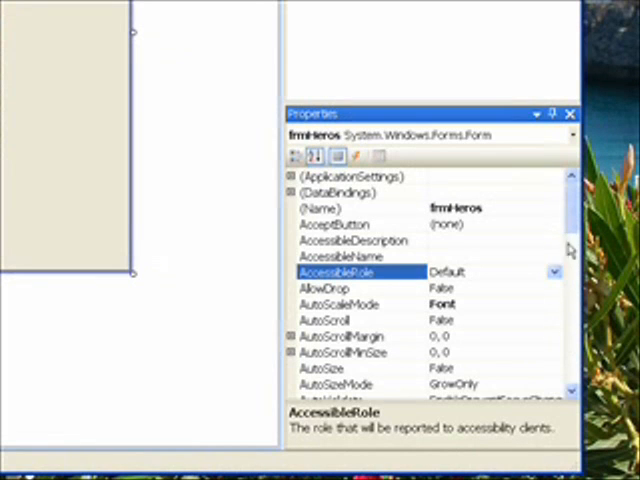
{"action": "scroll", "scroll_direction": "down", "scroll_amount": 3}
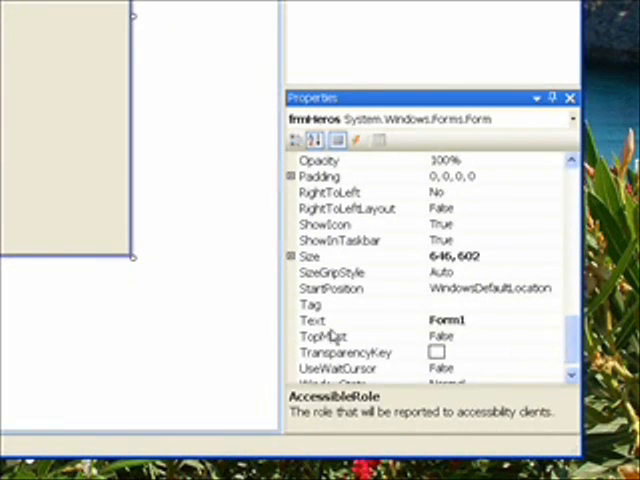
{"action": "left_click", "coordinate": [313, 319]}
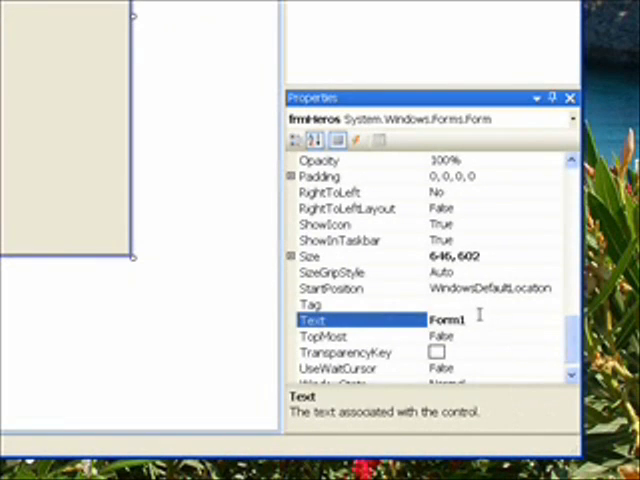
{"action": "double_click", "coordinate": [447, 320]}
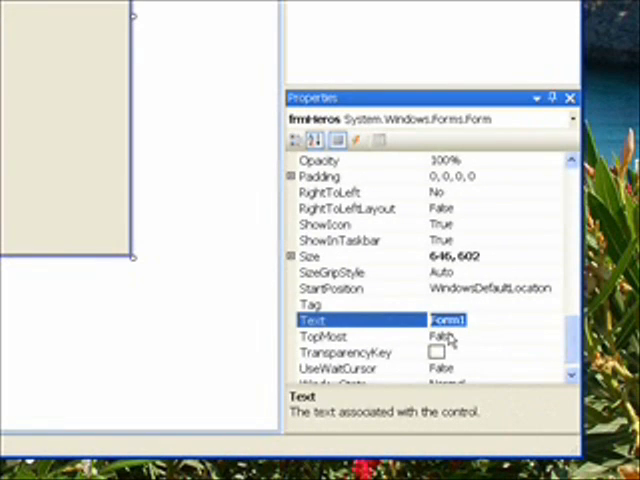
{"action": "type", "text": "Sup"}
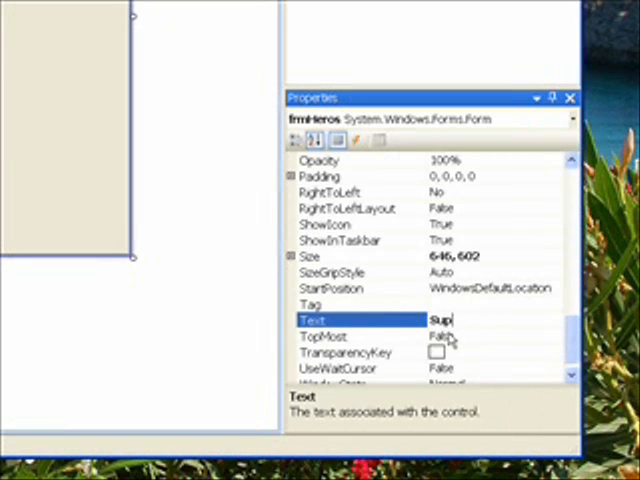
{"action": "type", "text": "er Heros"}
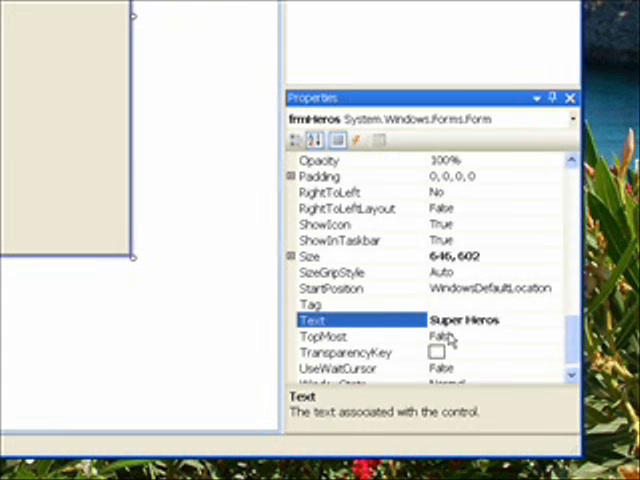
{"action": "left_click", "coordinate": [360, 272]}
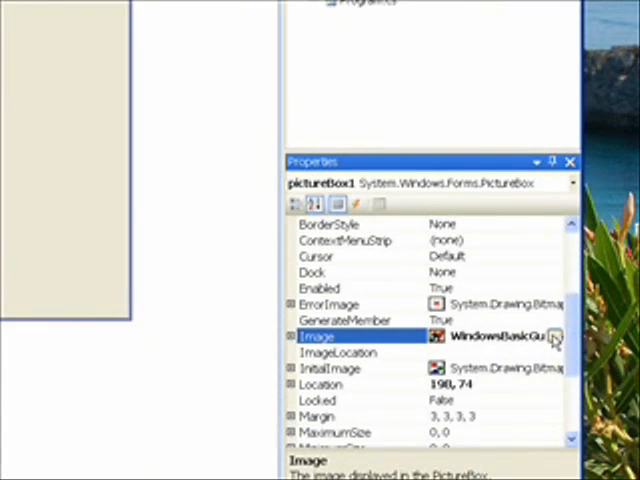
Import the Batman_small image into project resources from the Image property chooser
{"action": "left_click", "coordinate": [556, 338]}
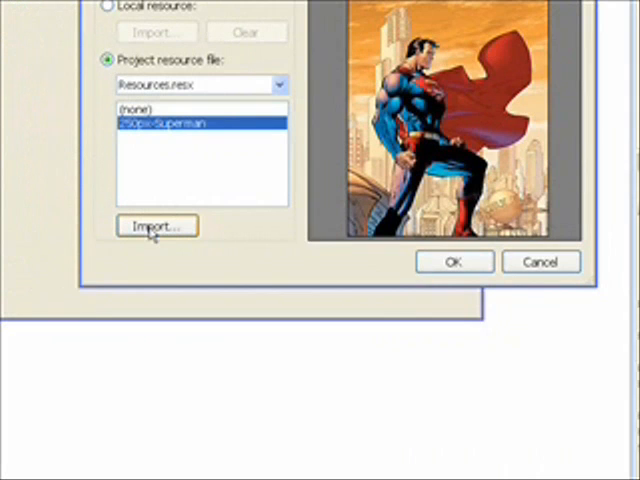
{"action": "left_click", "coordinate": [155, 226]}
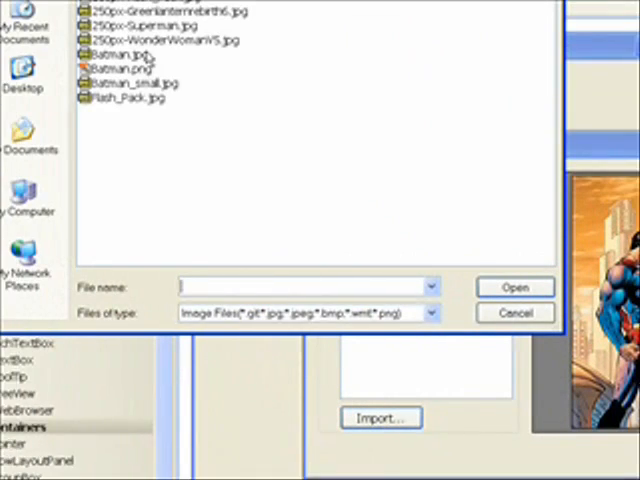
{"action": "left_click", "coordinate": [165, 130]}
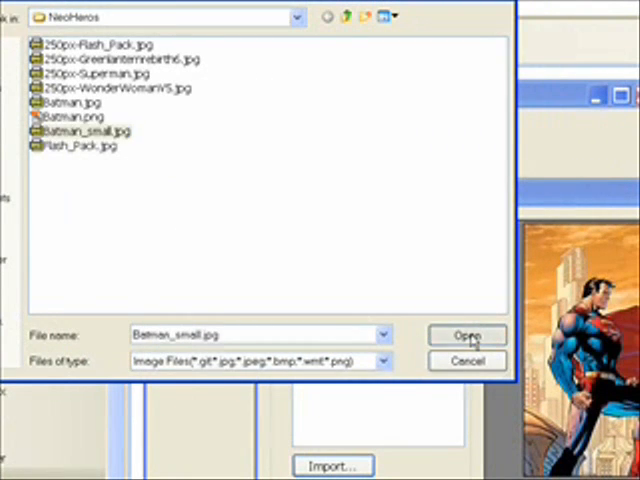
{"action": "left_click", "coordinate": [466, 335]}
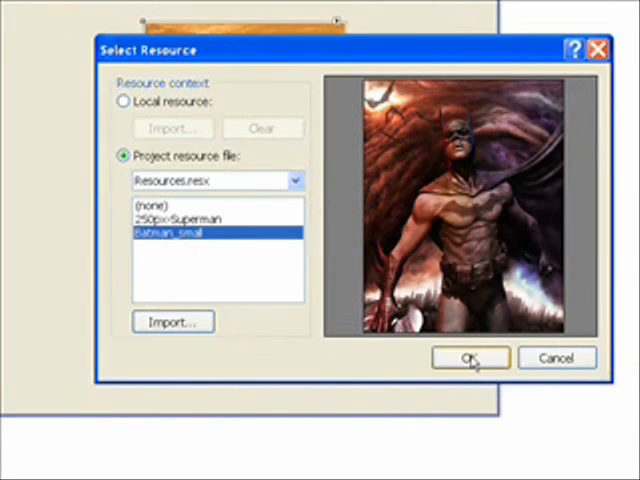
{"action": "left_click", "coordinate": [469, 358]}
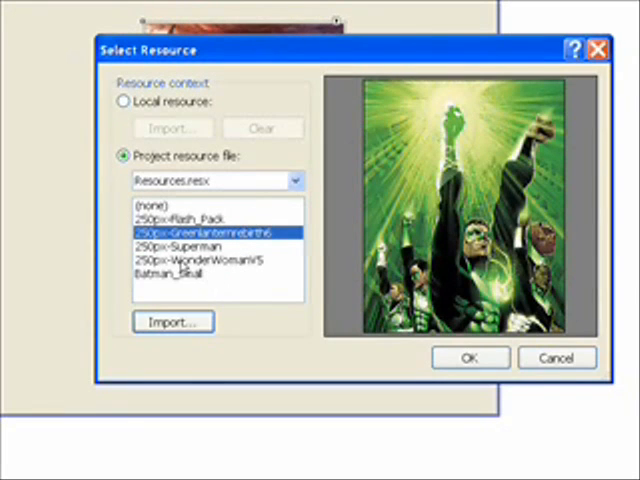
Preview the other imported hero images, then leave the picture box with no image
{"action": "left_click", "coordinate": [210, 262]}
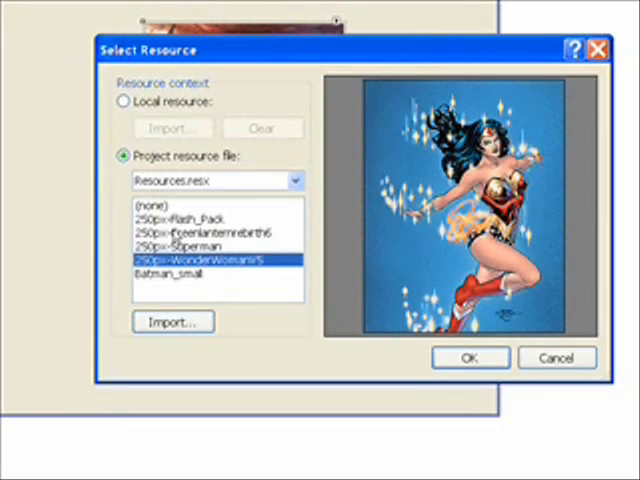
{"action": "left_click", "coordinate": [200, 218]}
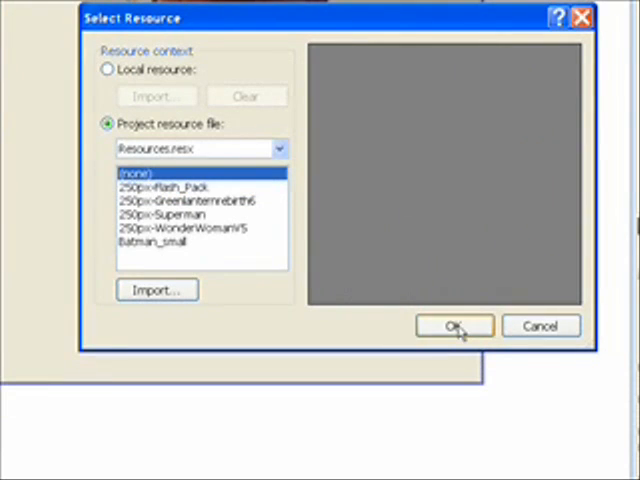
{"action": "left_click", "coordinate": [453, 326]}
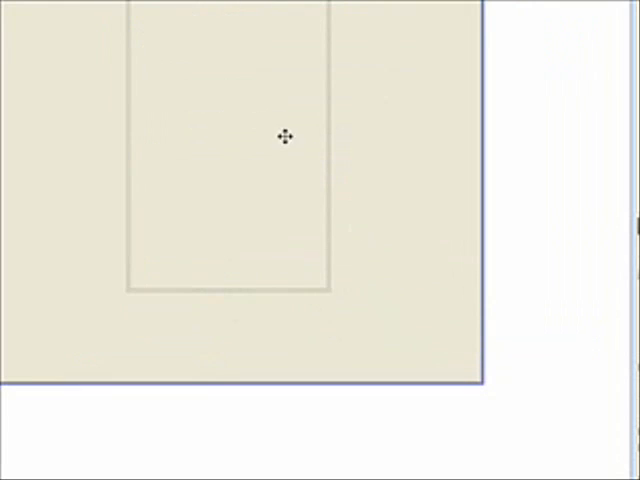